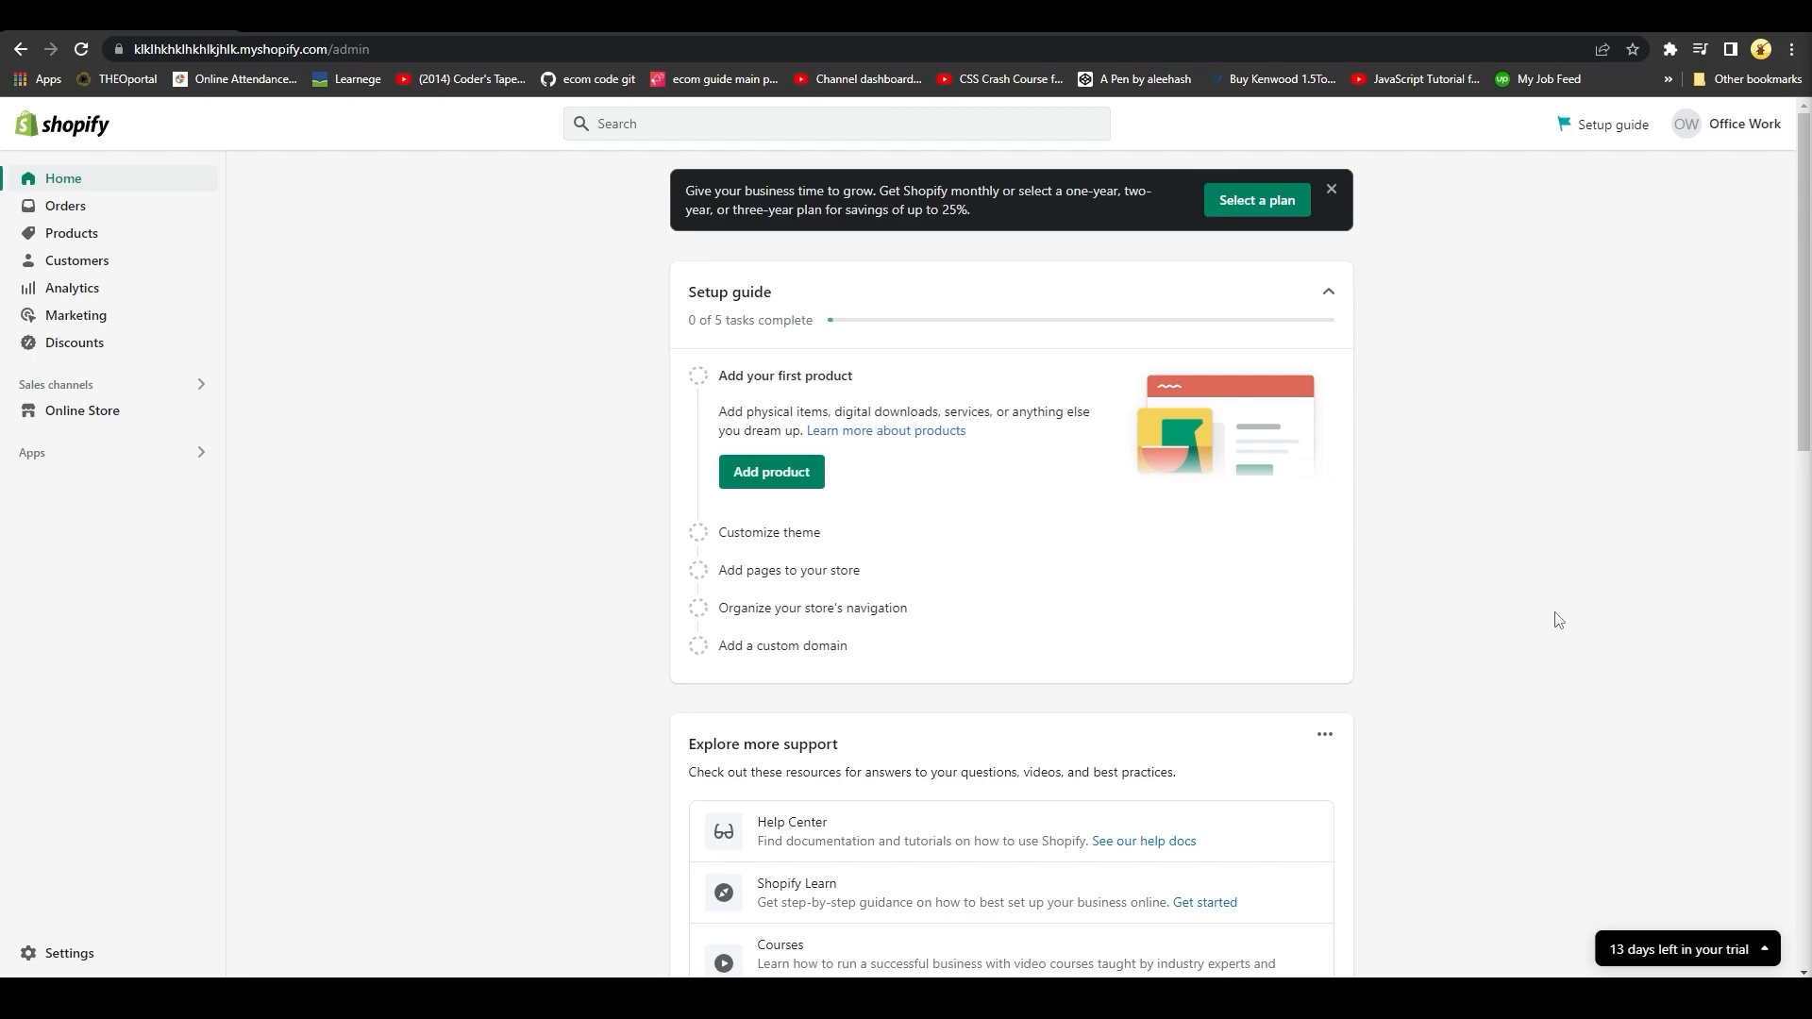
{"action": "mouse_move", "coordinate": [870, 445]}
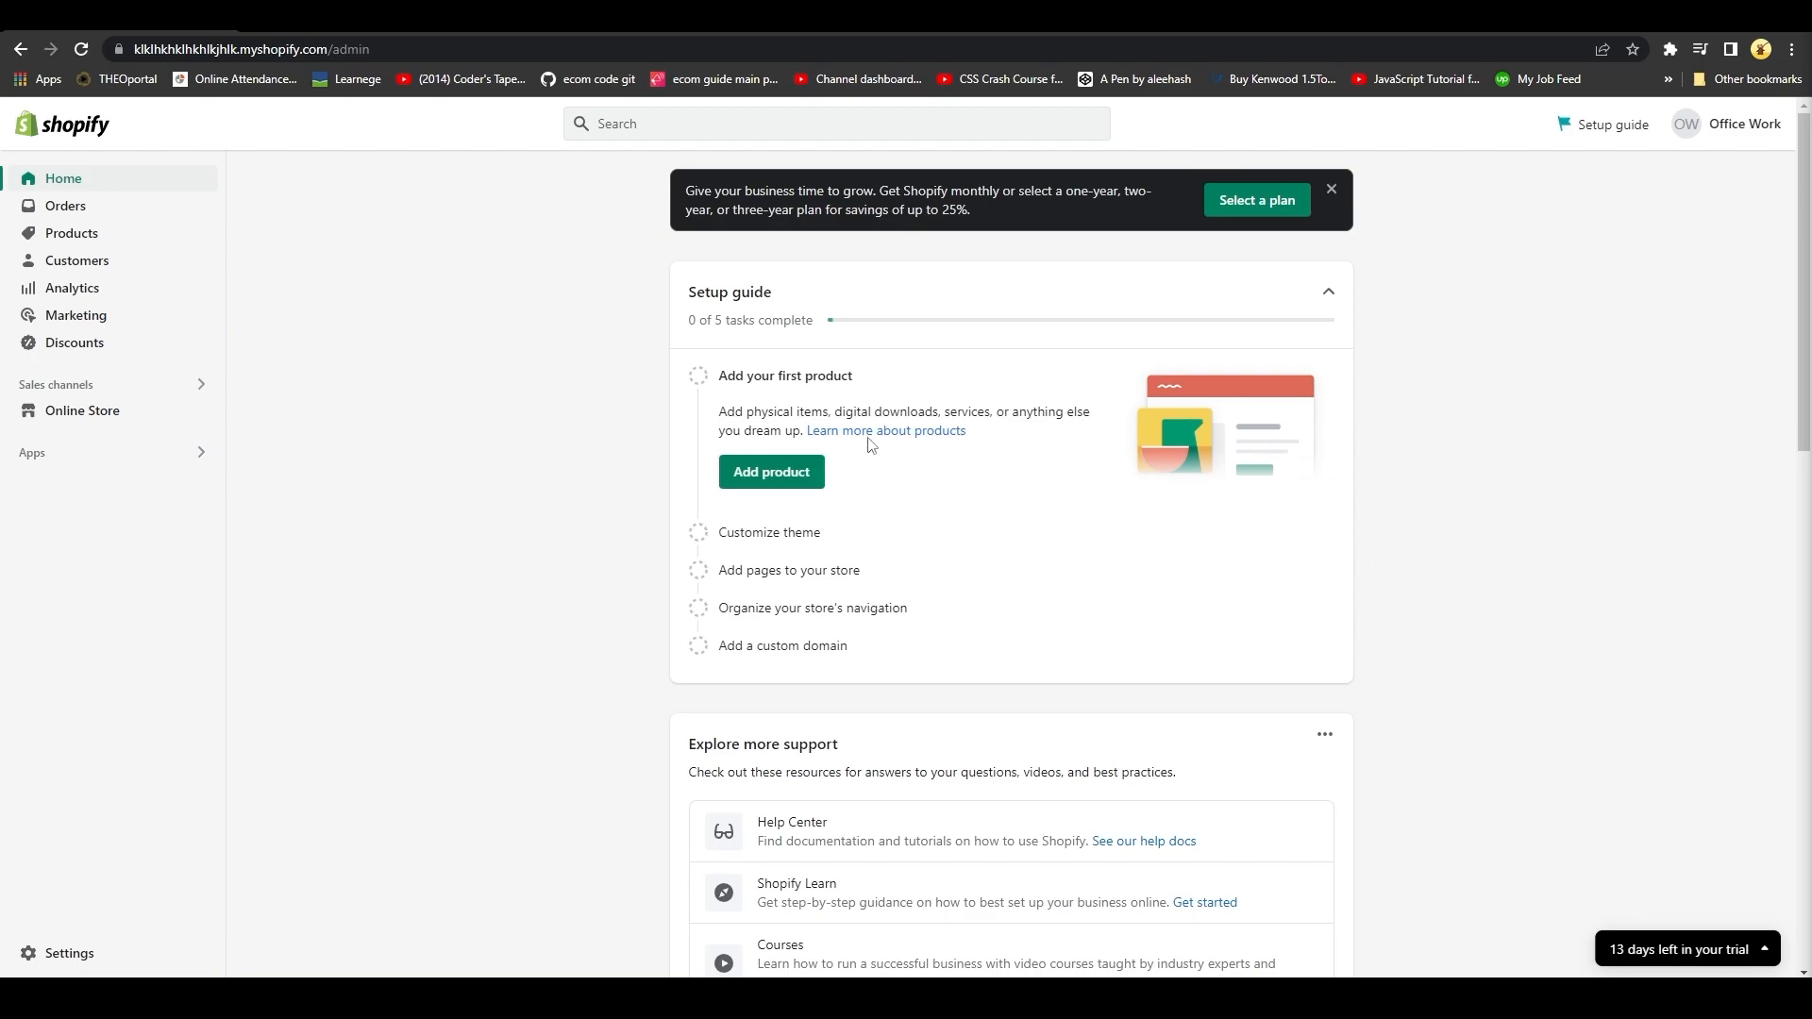
Go to the Online Store themes page listing Dawn as the current theme.
{"action": "left_click", "coordinate": [81, 410]}
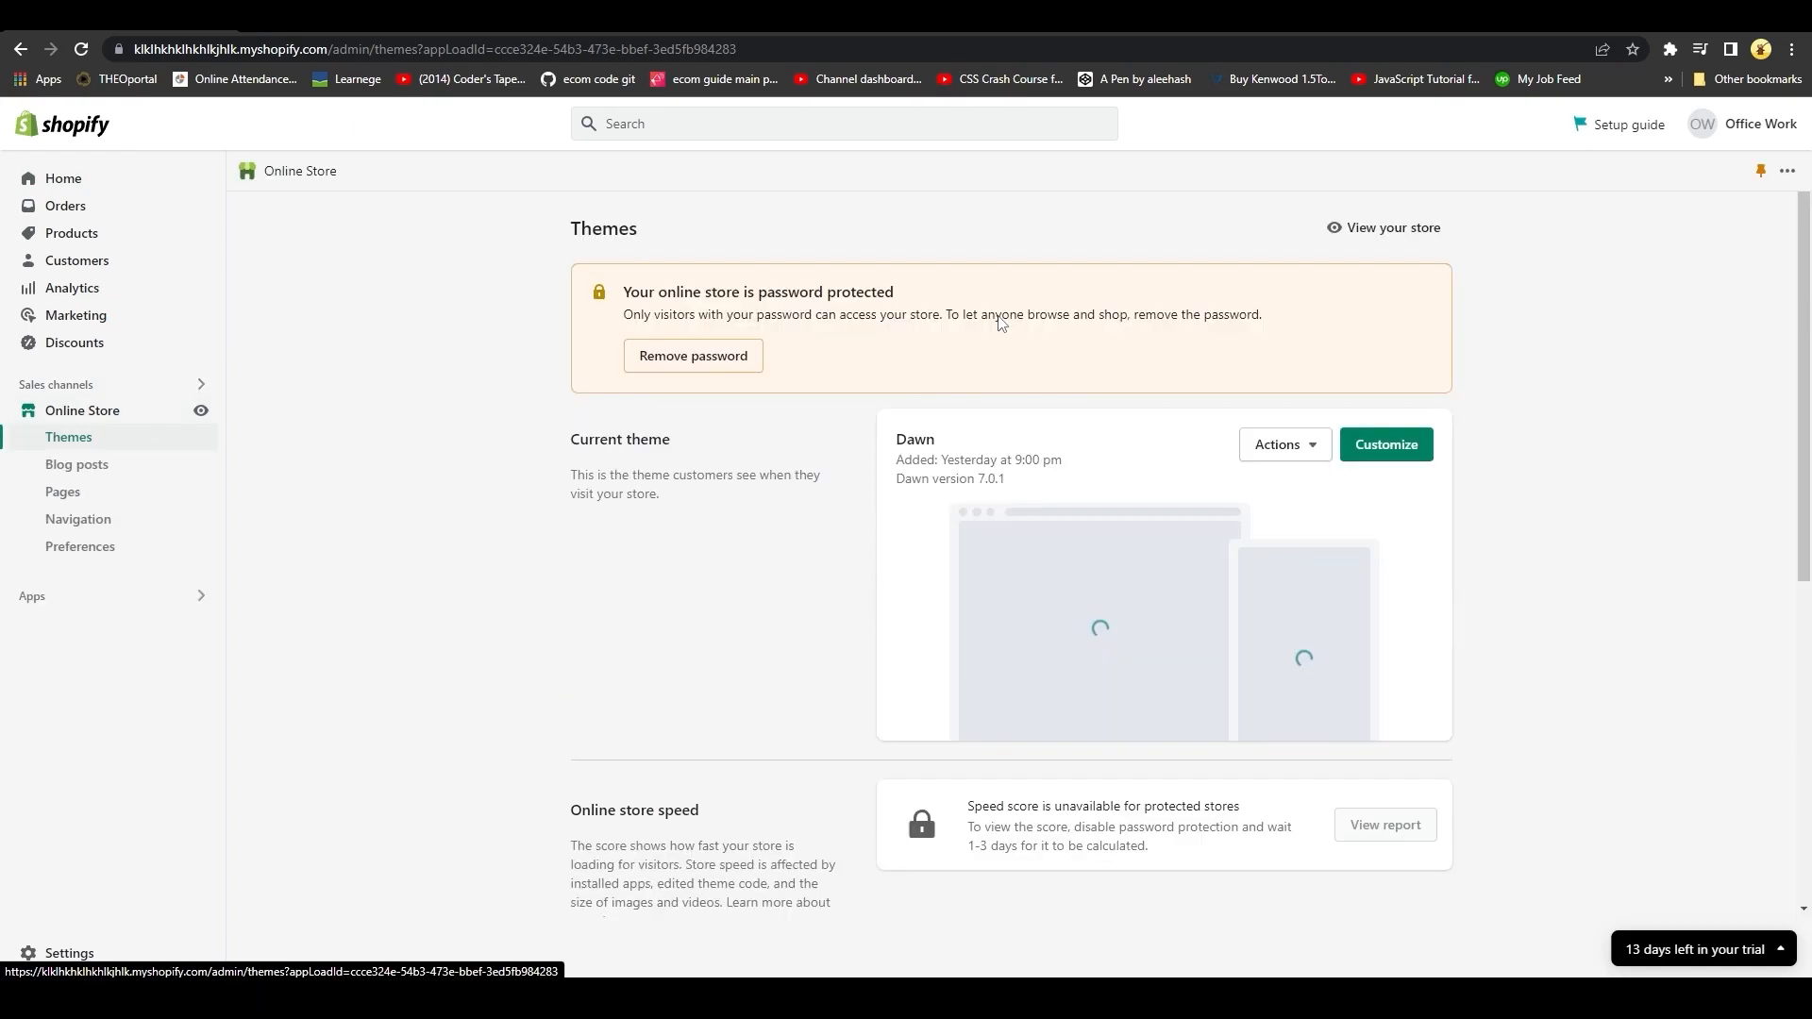
Choose Edit languages from the Dawn theme's Actions menu to reach the English editor.
{"action": "left_click", "coordinate": [1283, 444]}
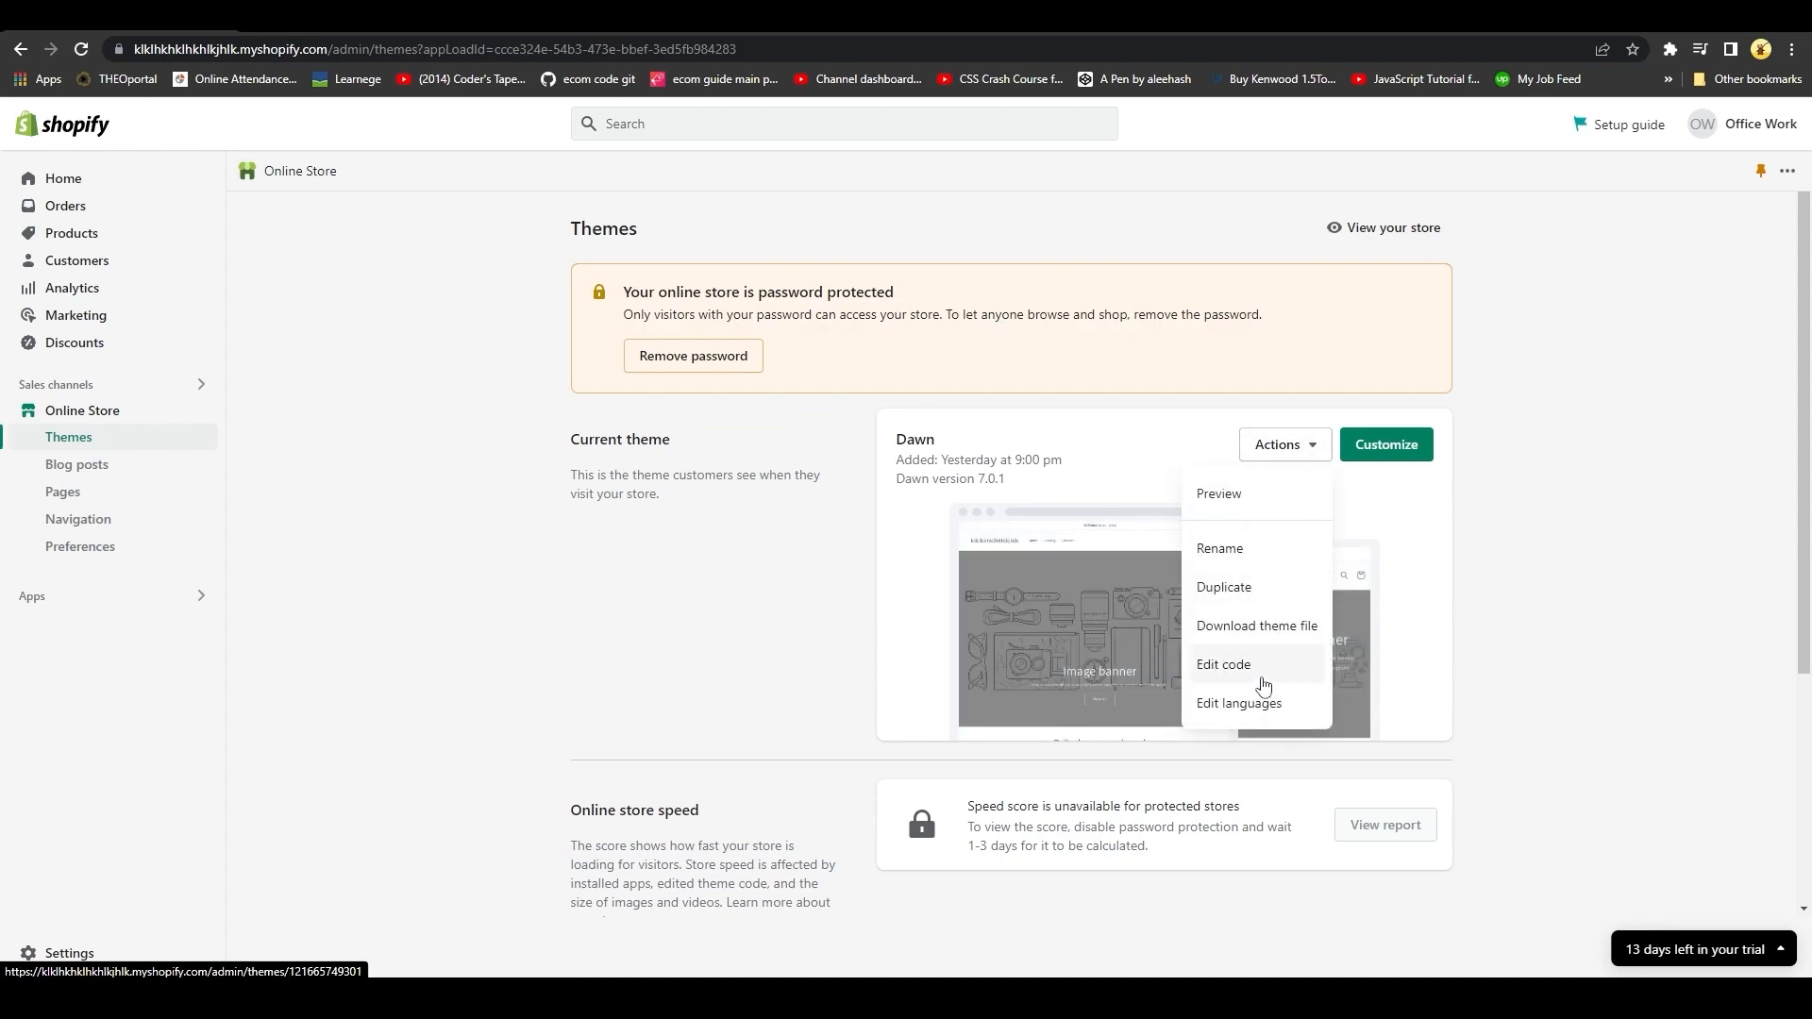
{"action": "left_click", "coordinate": [1238, 702]}
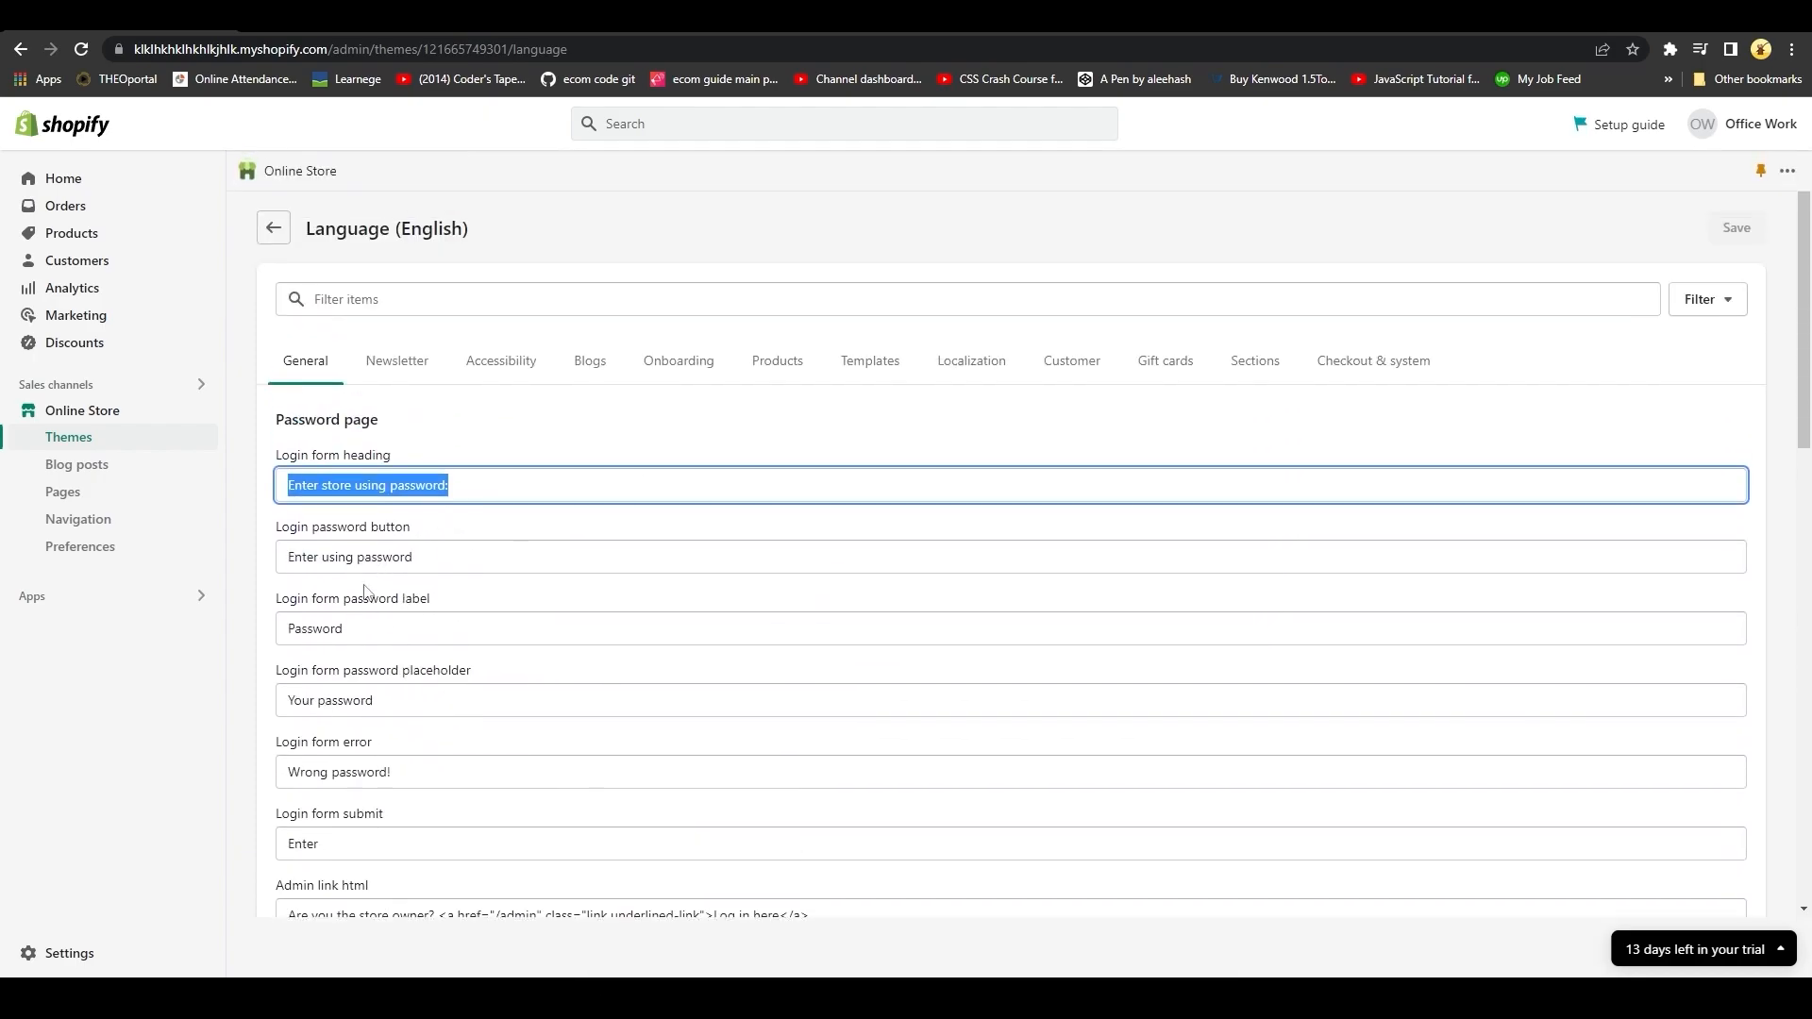
{"action": "scroll", "scroll_direction": "down", "scroll_amount": 3}
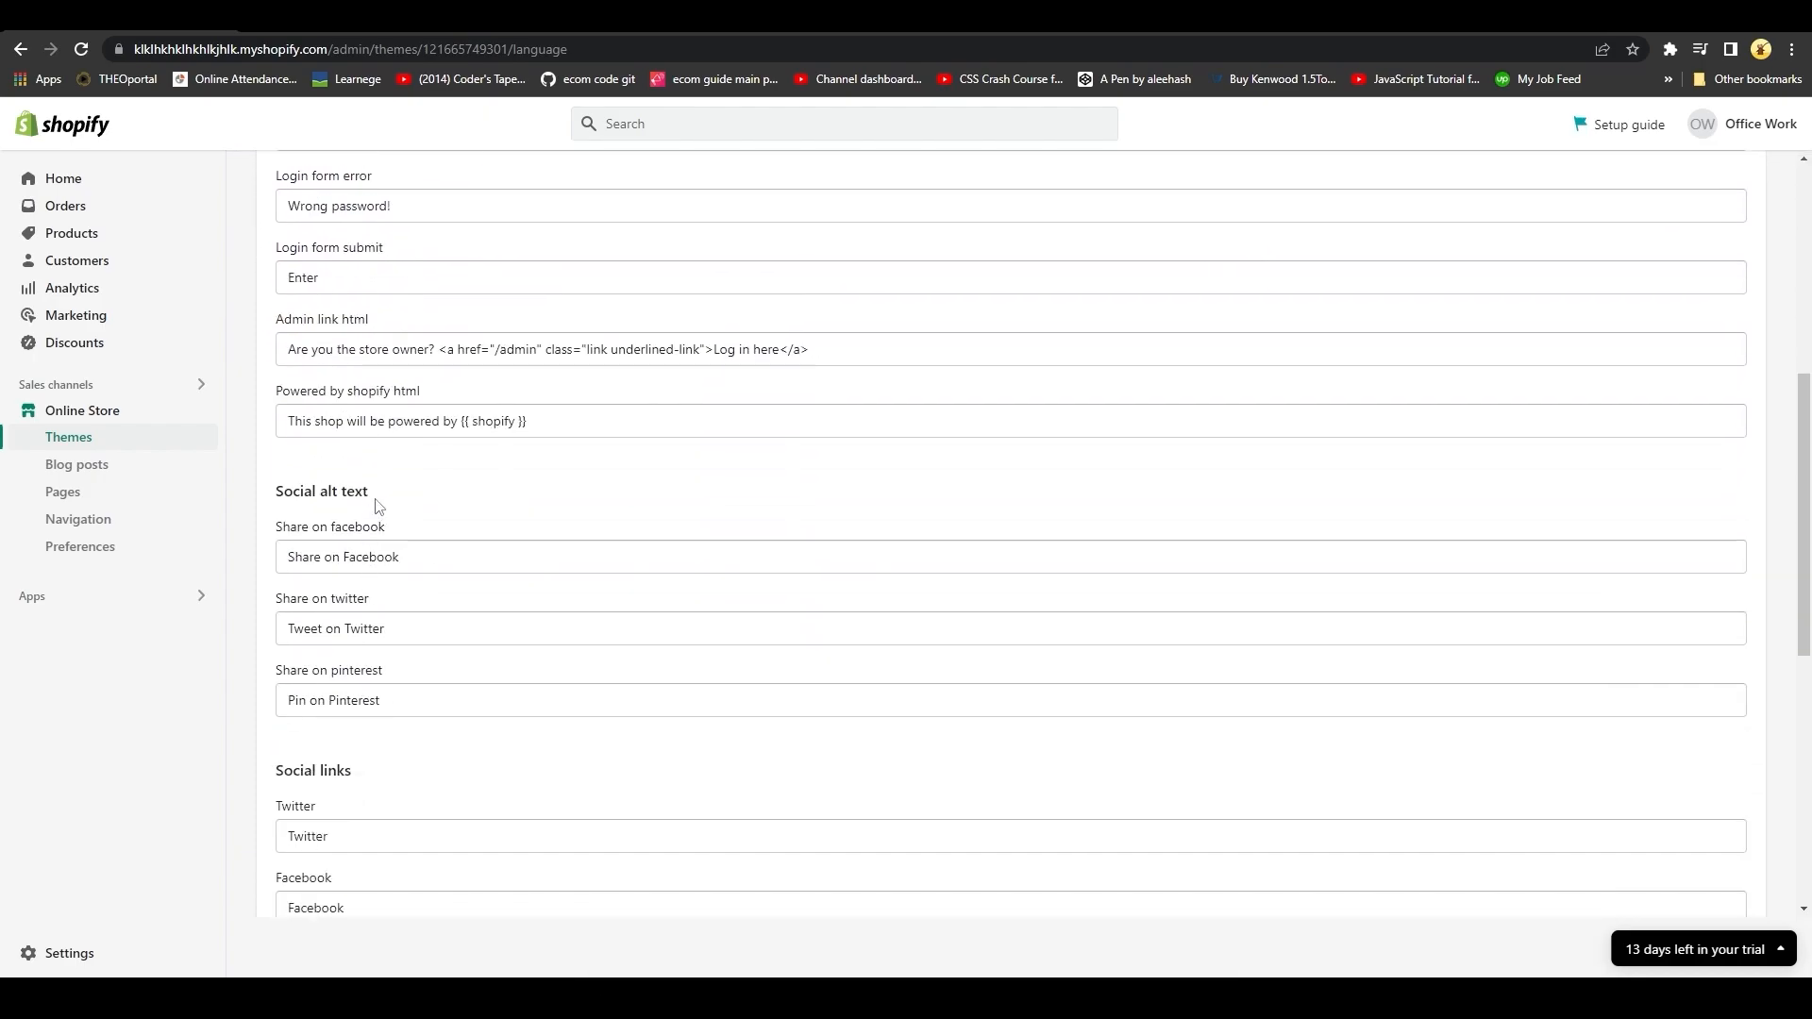
{"action": "scroll", "scroll_direction": "down", "scroll_amount": 3}
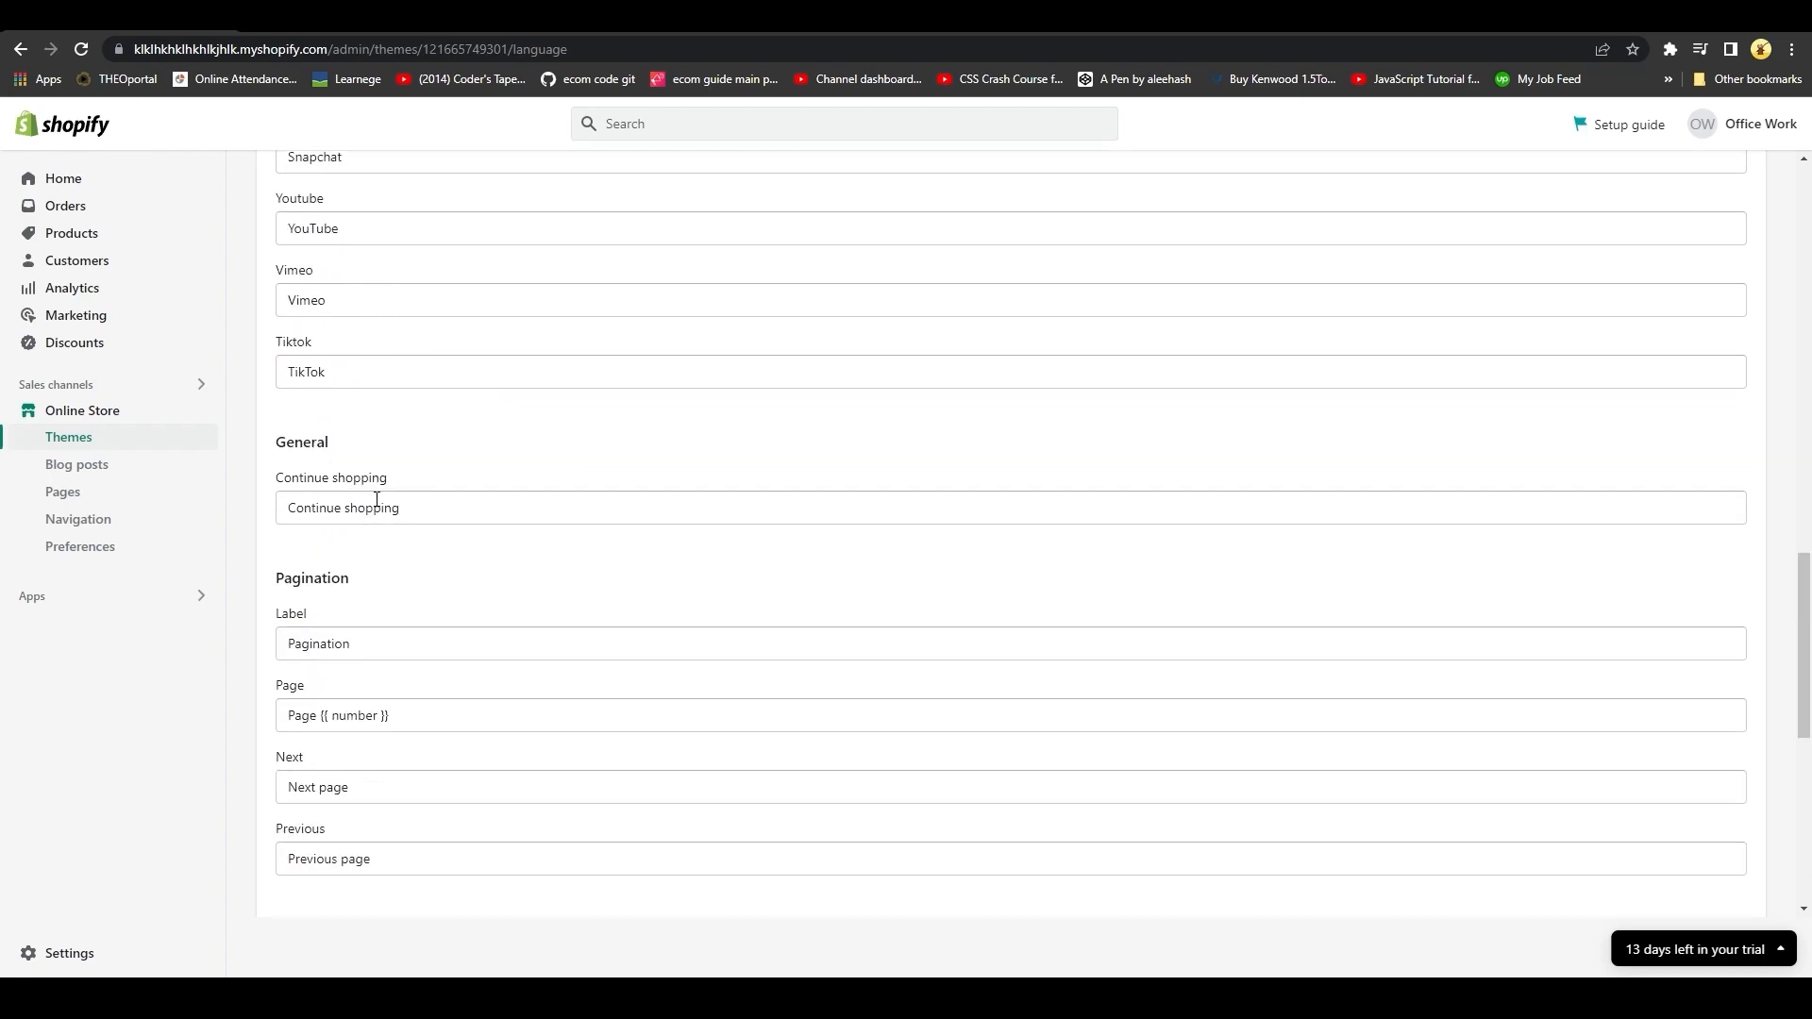
{"action": "scroll", "scroll_direction": "down", "scroll_amount": 3}
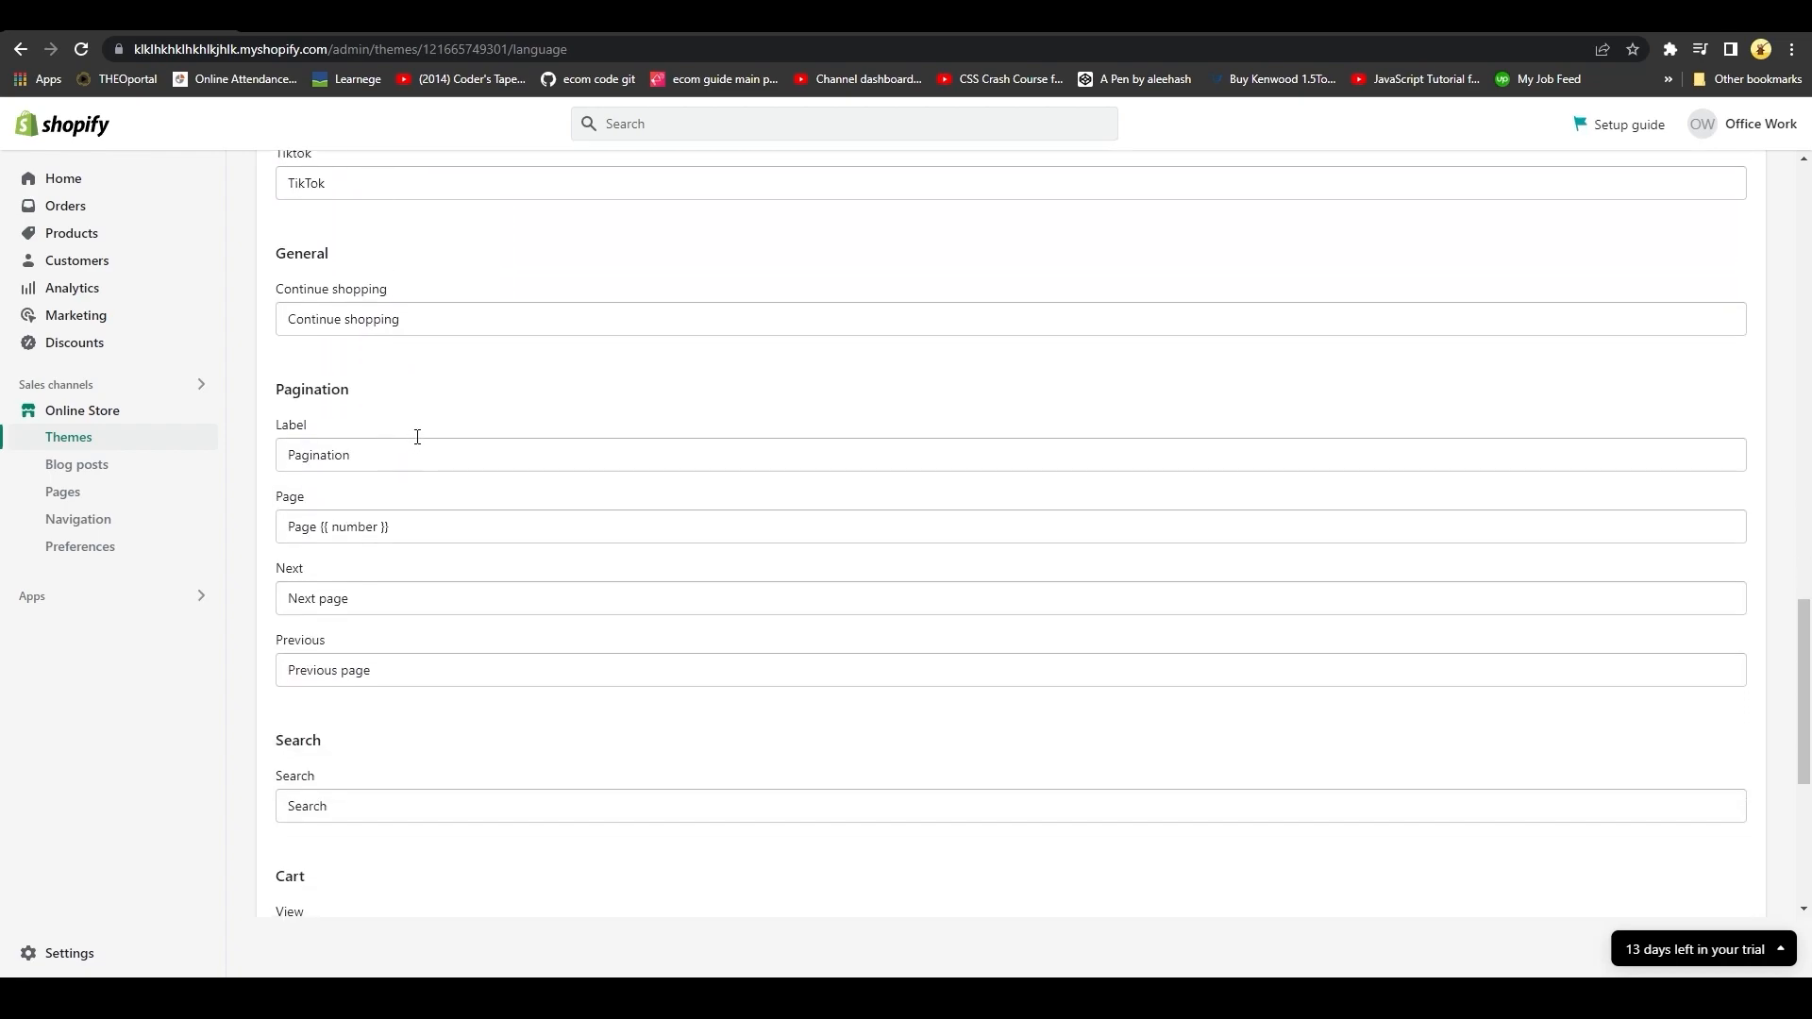
{"action": "scroll", "scroll_direction": "down", "scroll_amount": 3}
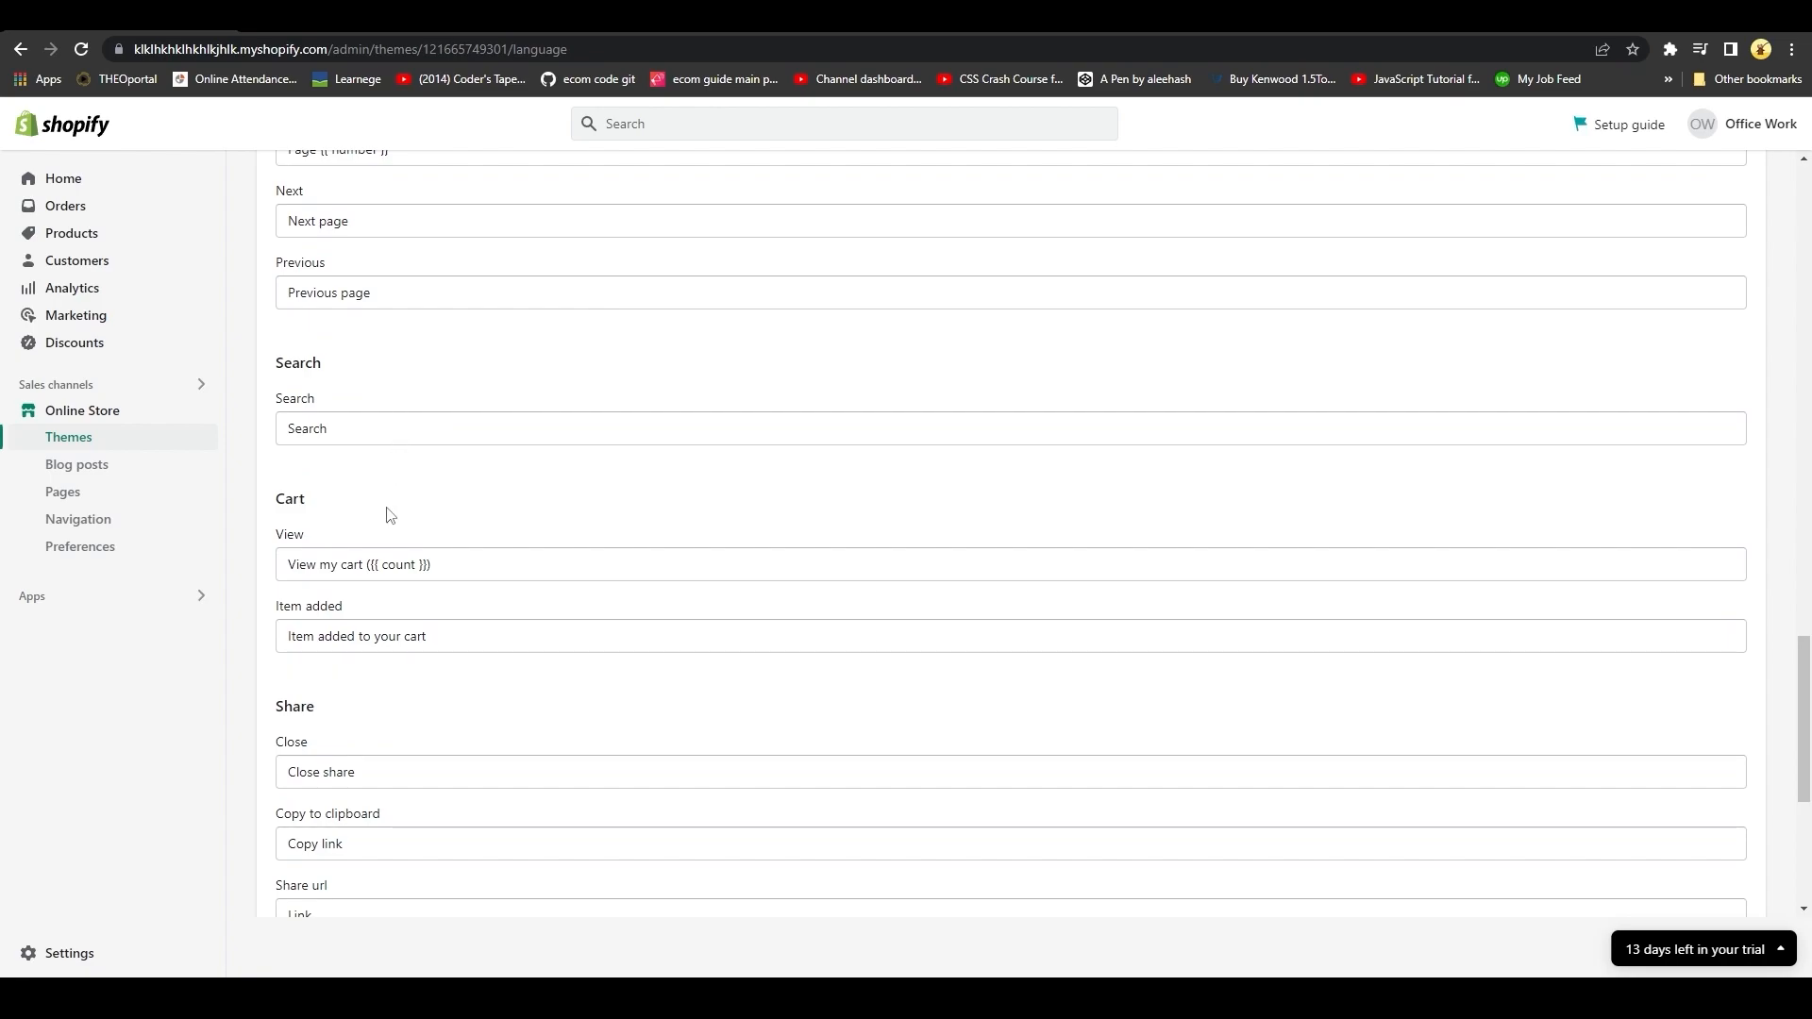
{"action": "scroll", "scroll_direction": "down", "scroll_amount": 3}
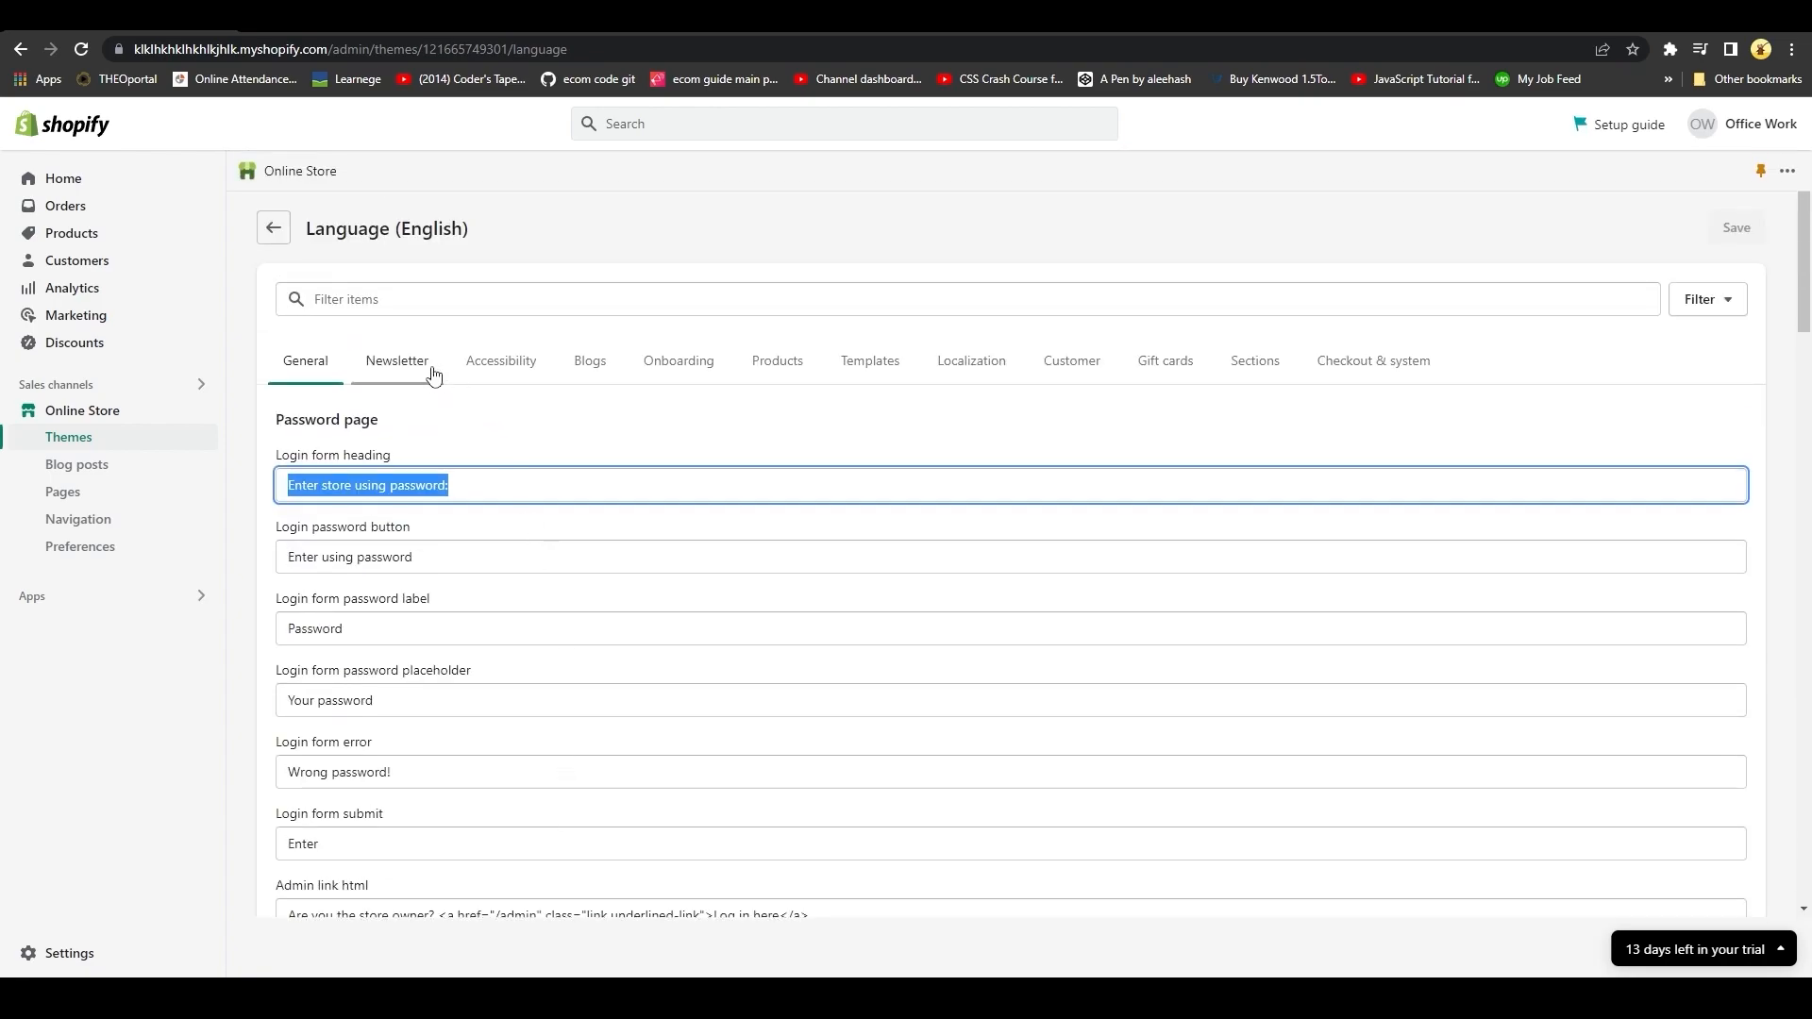
Browse the Accessibility, Onboarding, Templates, Gift cards and Checkout & system text categories.
{"action": "left_click", "coordinate": [500, 361]}
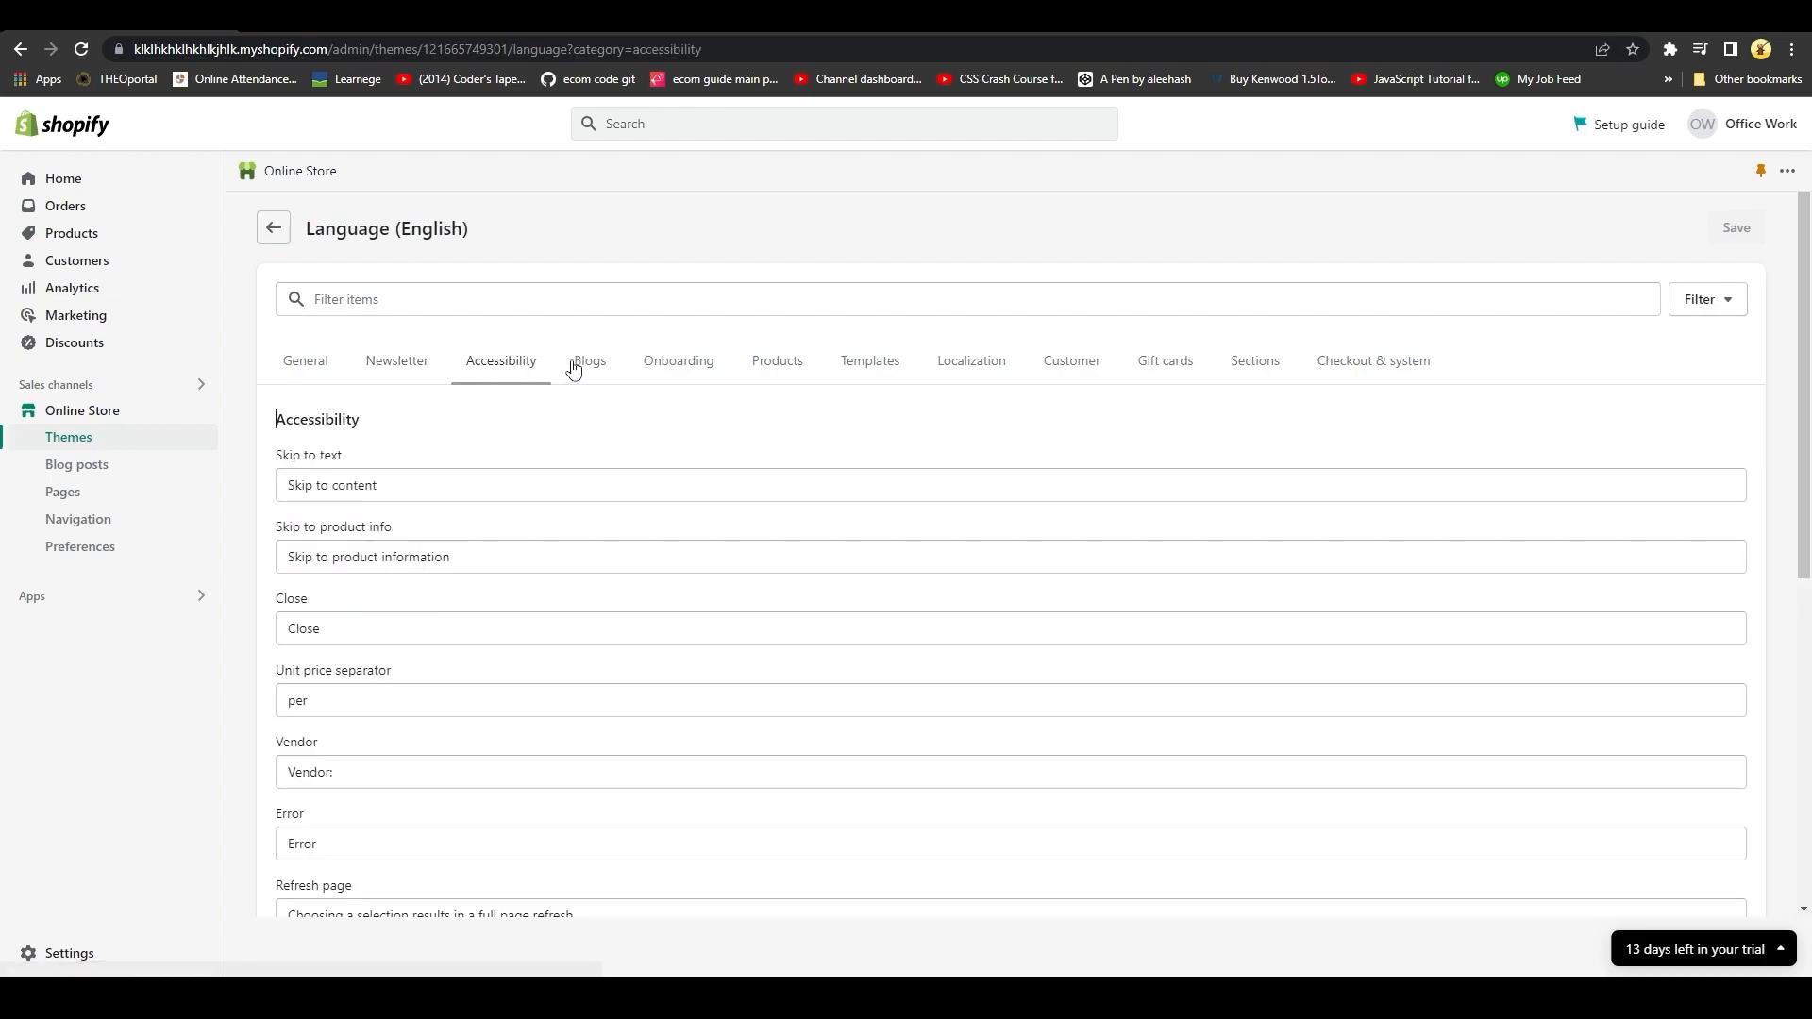
{"action": "left_click", "coordinate": [677, 361]}
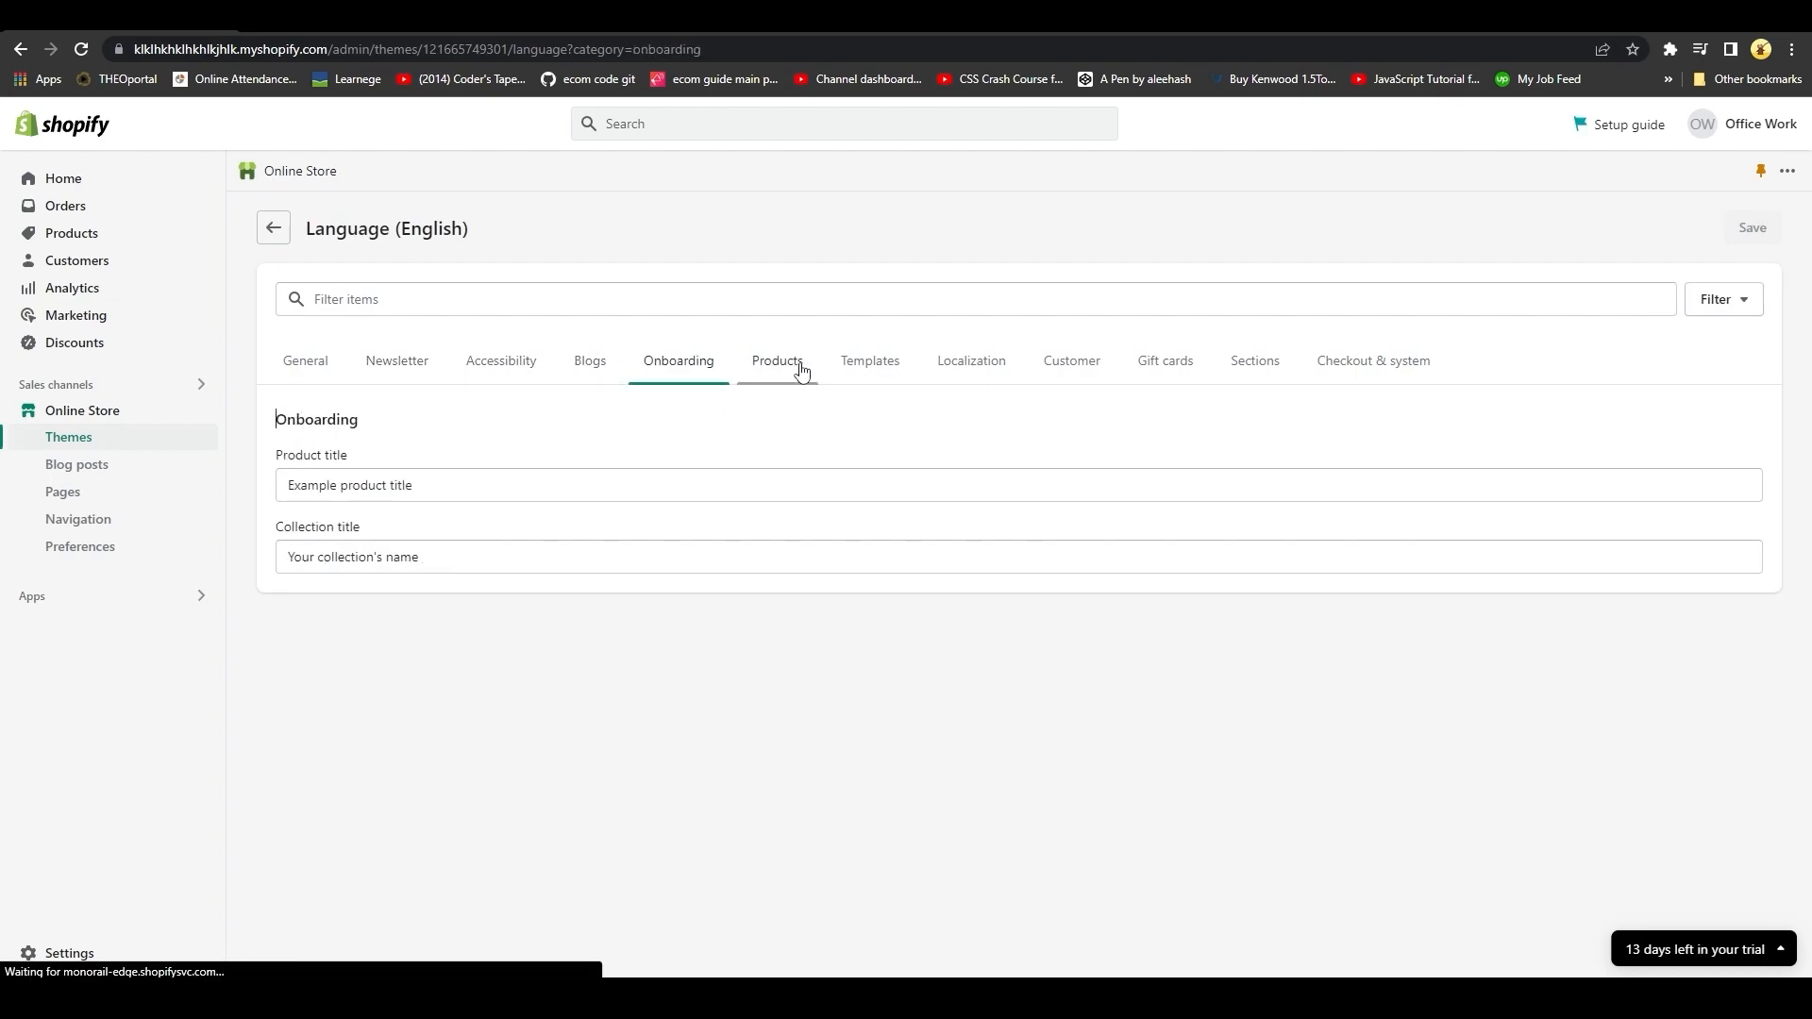
{"action": "left_click", "coordinate": [868, 360]}
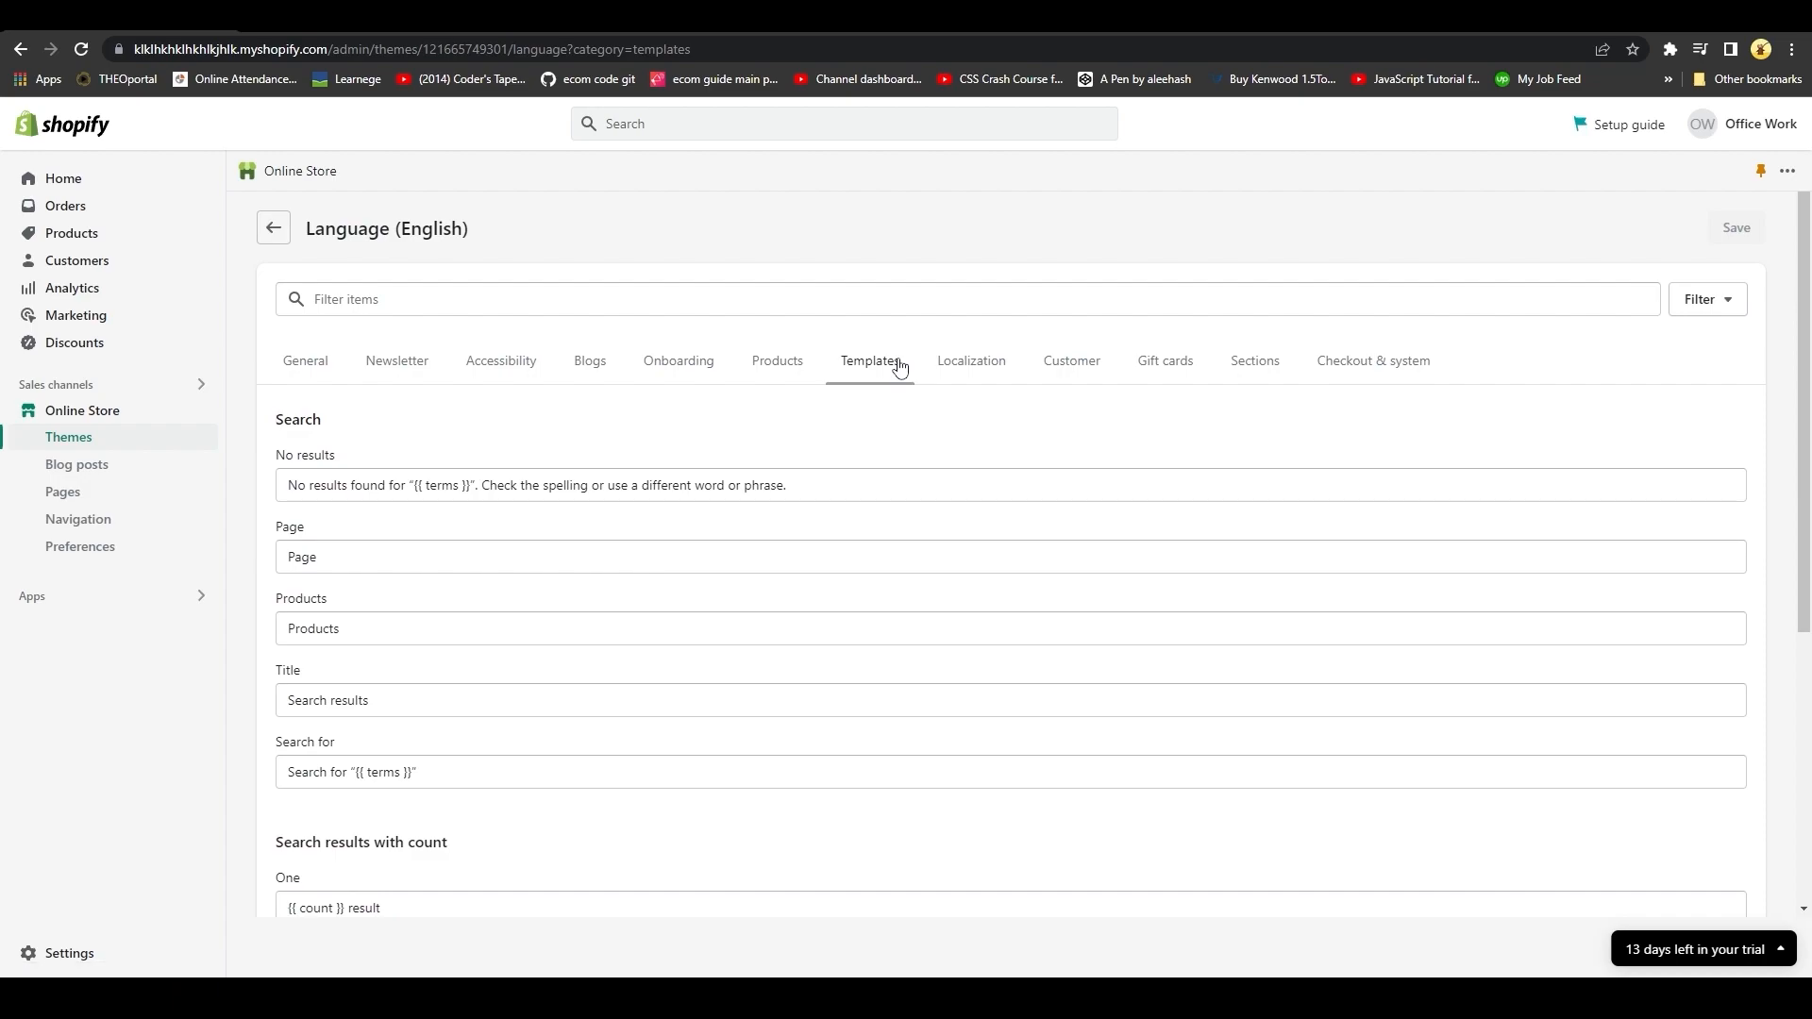
{"action": "left_click", "coordinate": [1165, 361]}
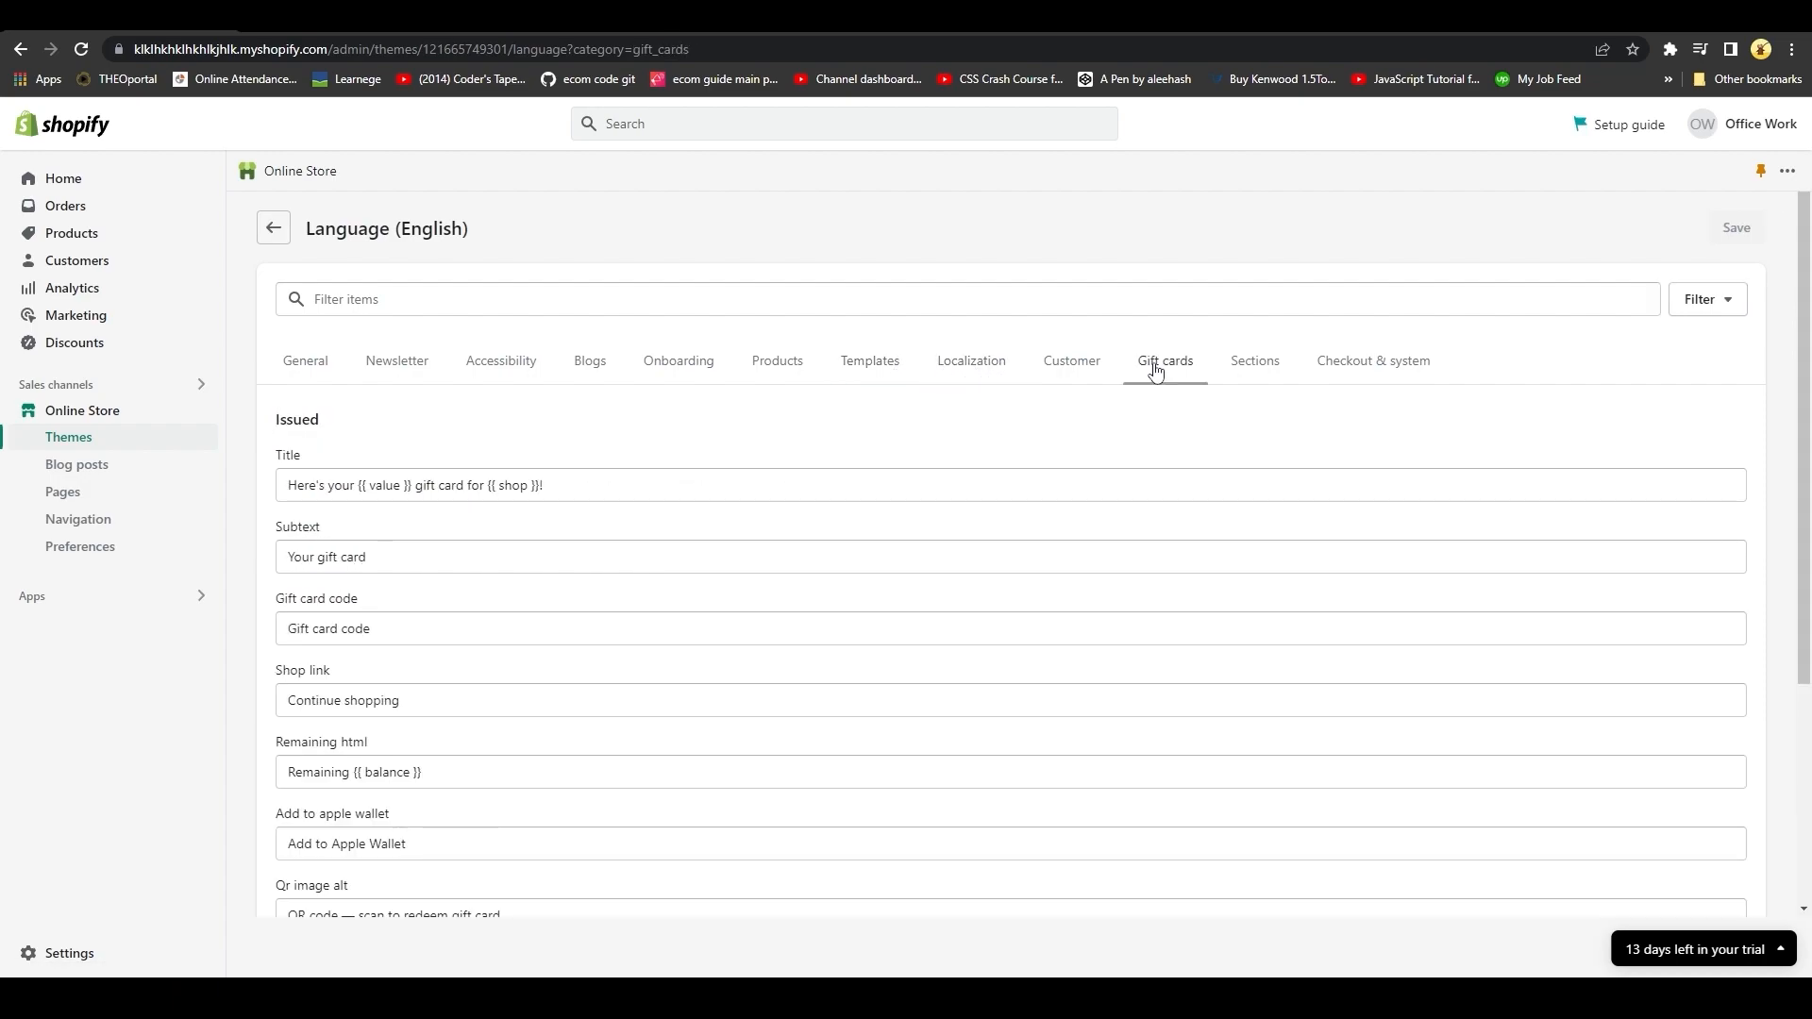
{"action": "left_click", "coordinate": [1372, 361]}
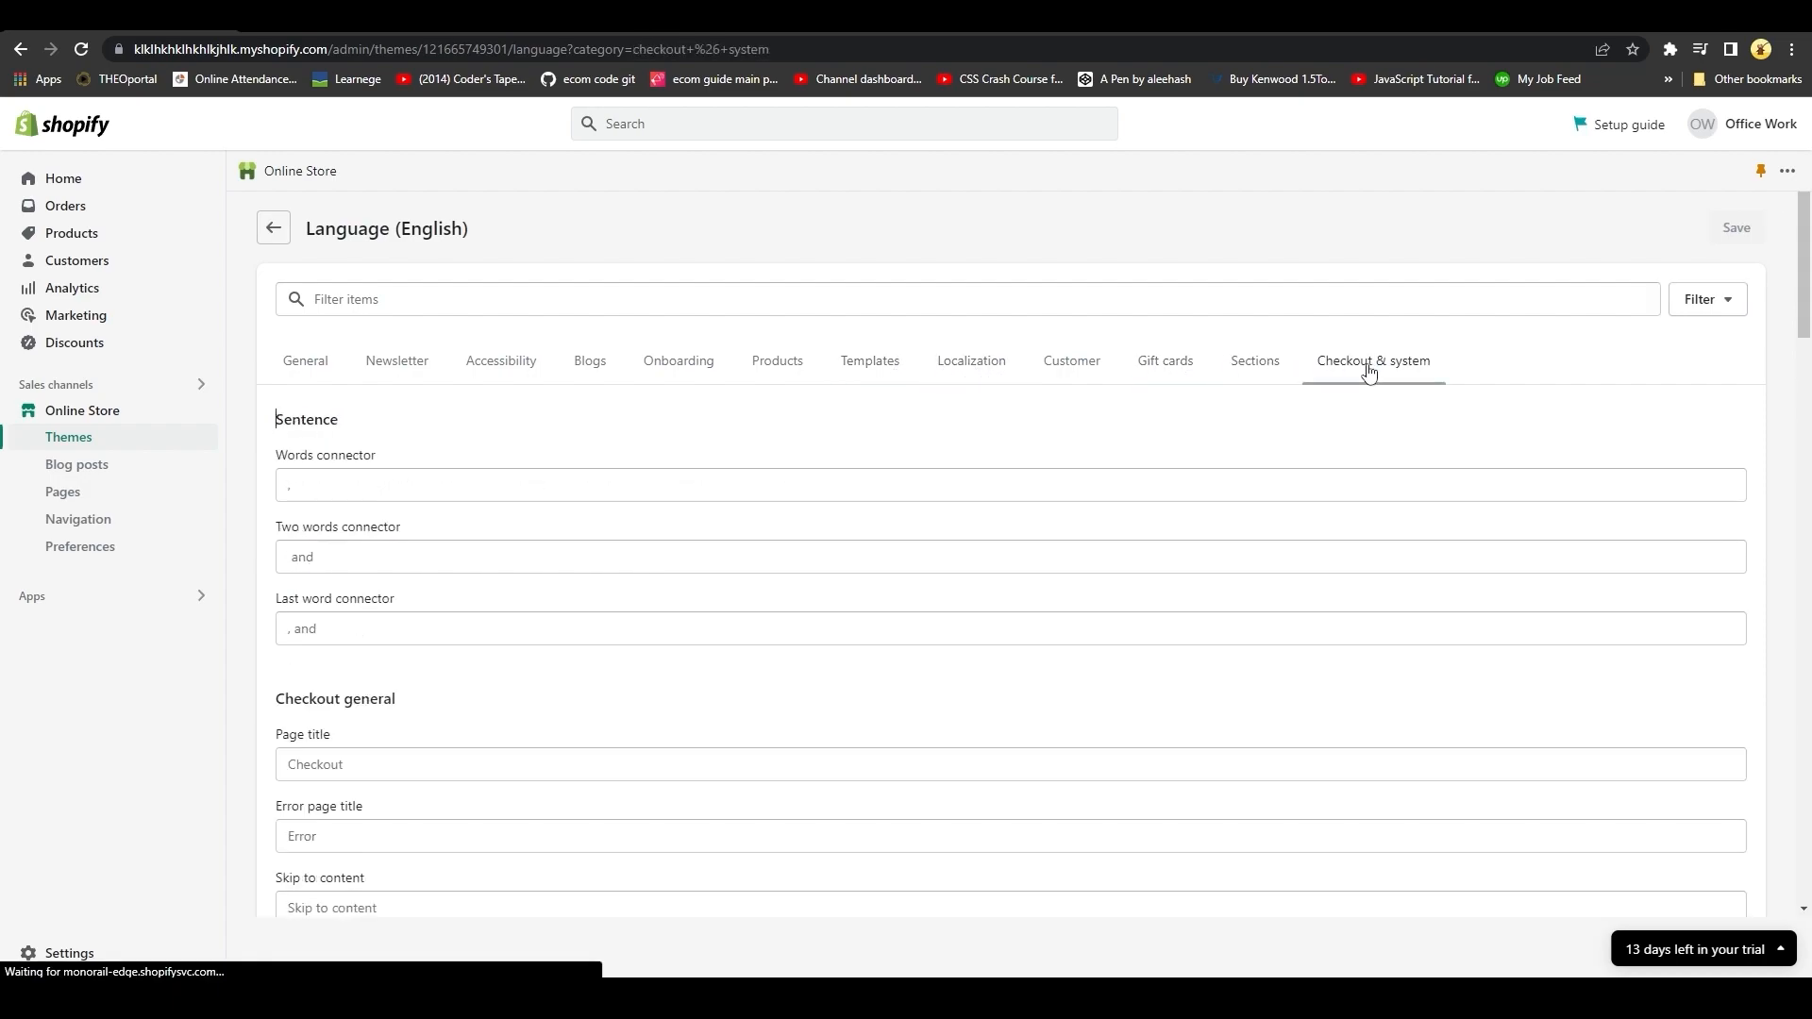
{"action": "scroll", "scroll_direction": "down", "scroll_amount": 3}
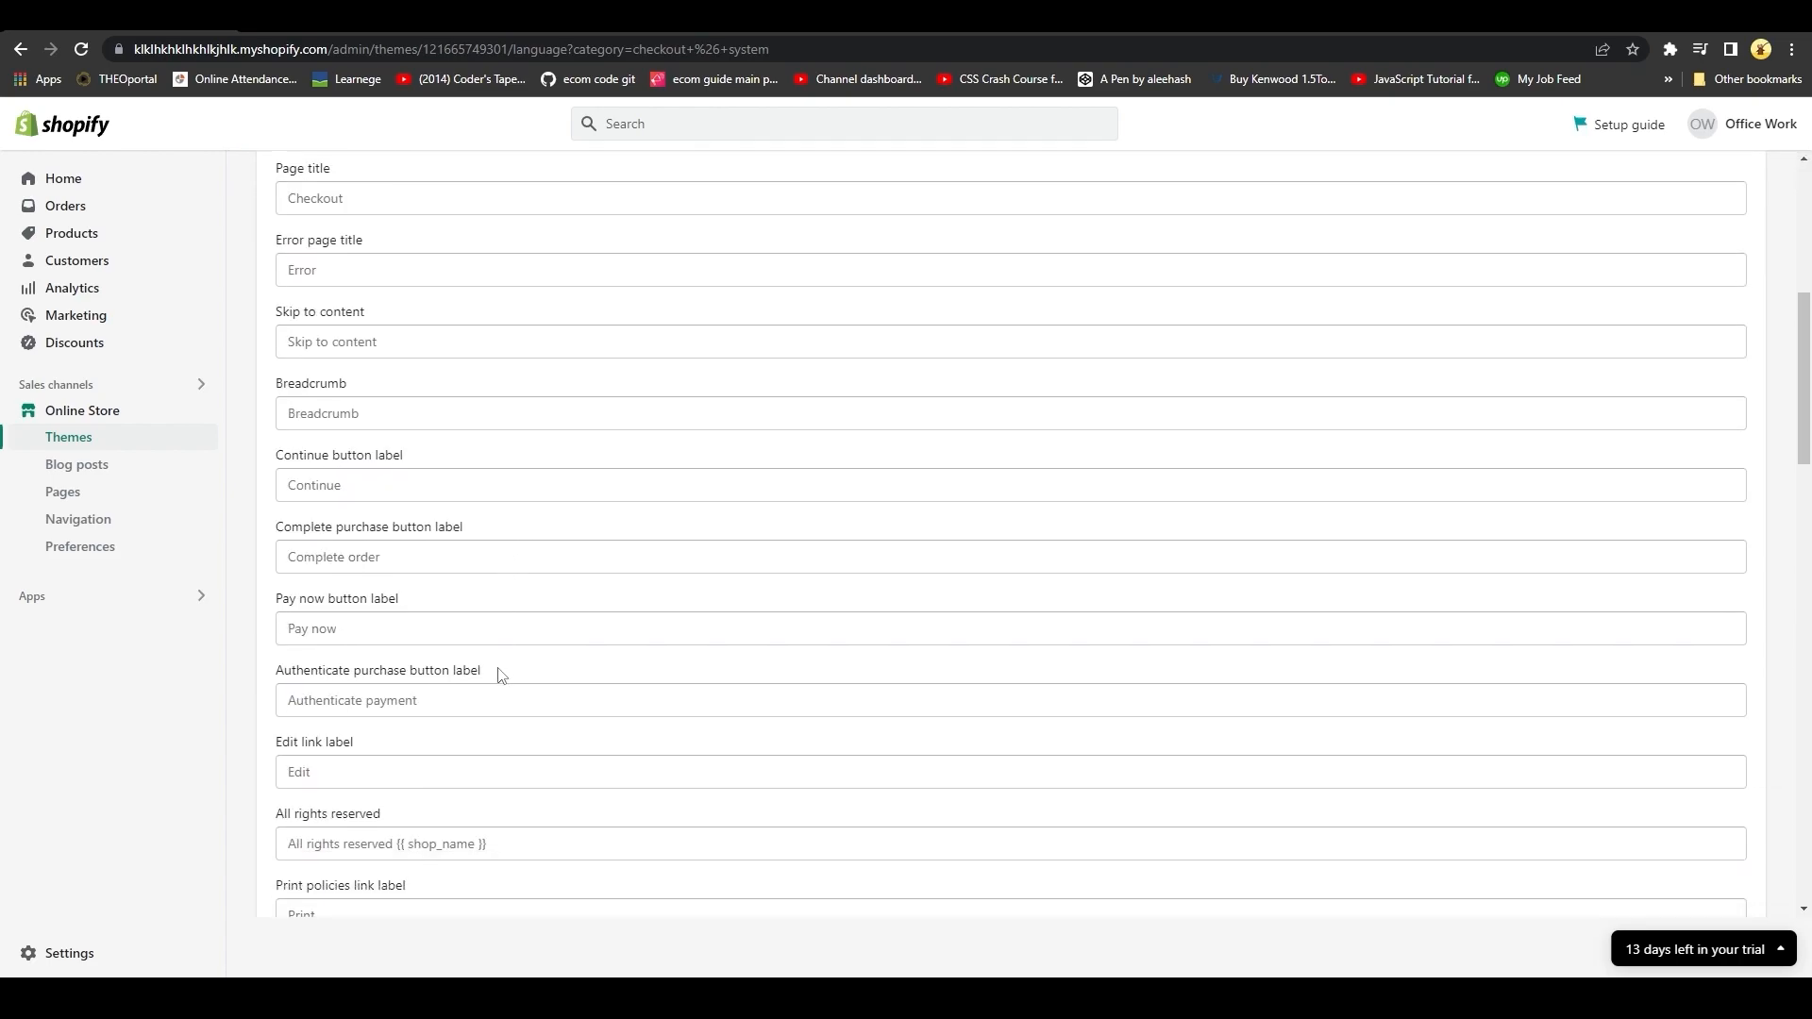